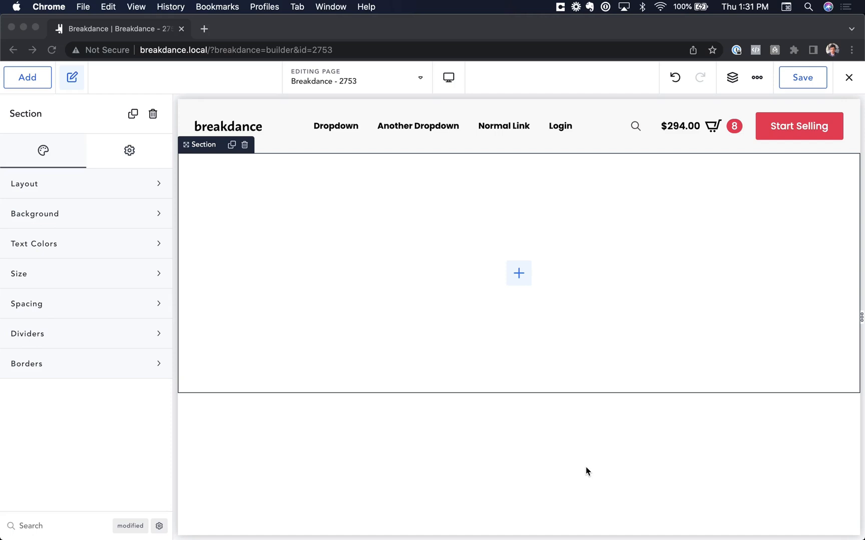
mouse_move(74, 134)
type("code b")
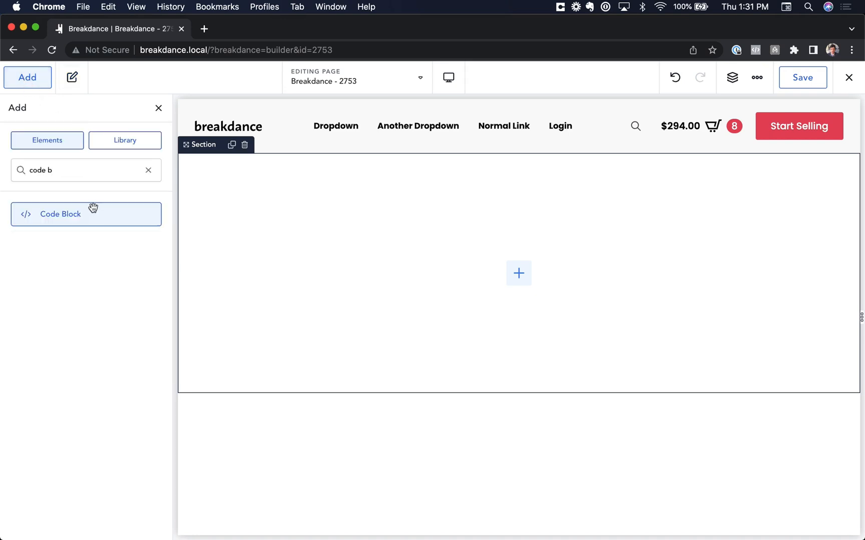
Insert a Code Block element into the empty section from the search results
left_click(85, 214)
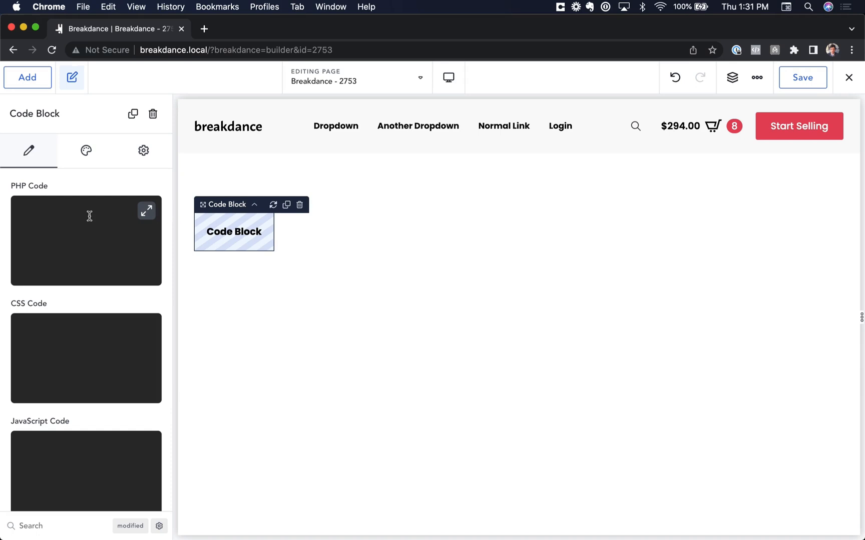
mouse_move(61, 216)
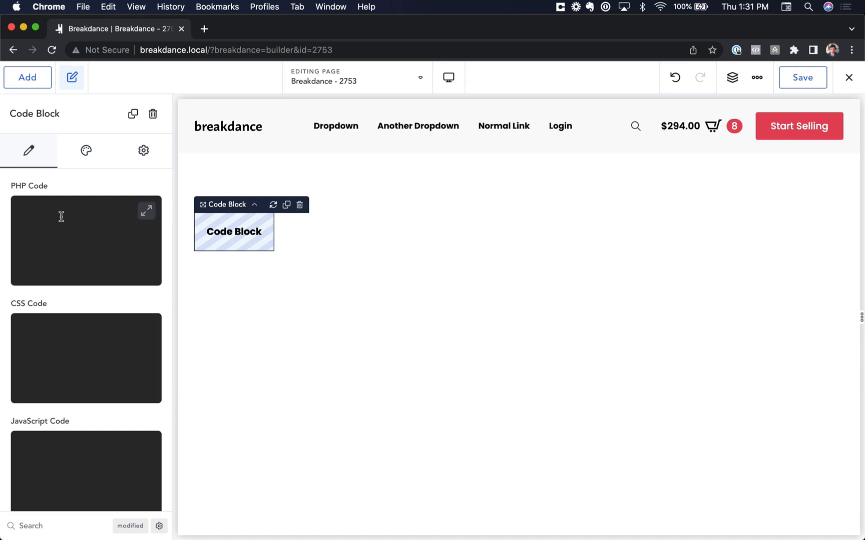
mouse_move(137, 225)
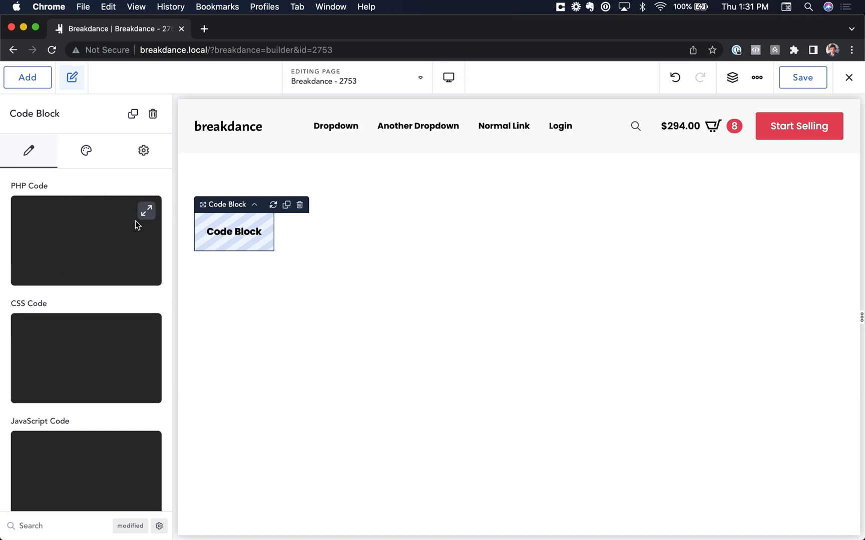
mouse_move(113, 243)
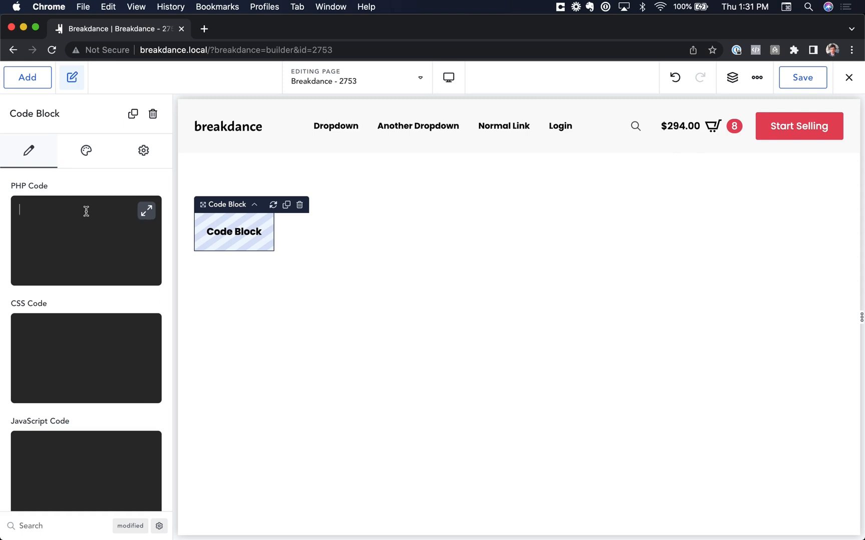
Write a PHP for loop from $i = 0 to 99 echoing $i followed by a br tag
type("<?")
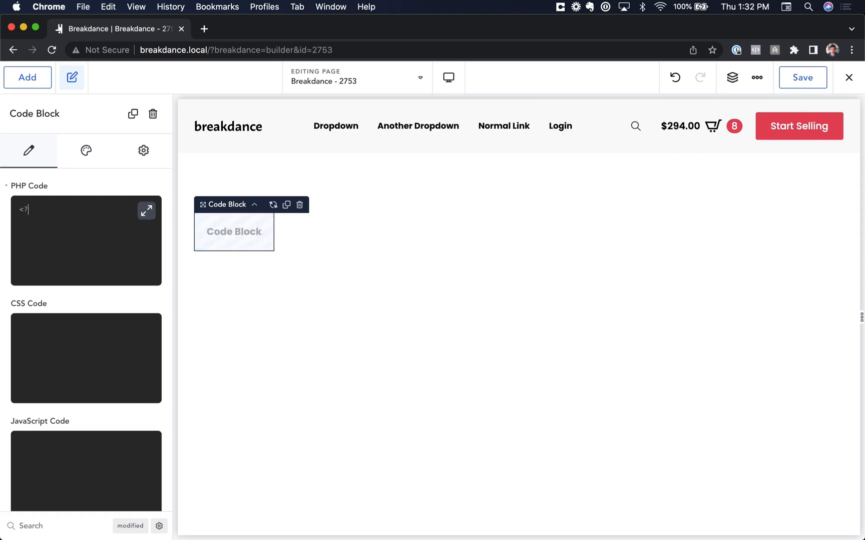
type("php")
type("for $9")
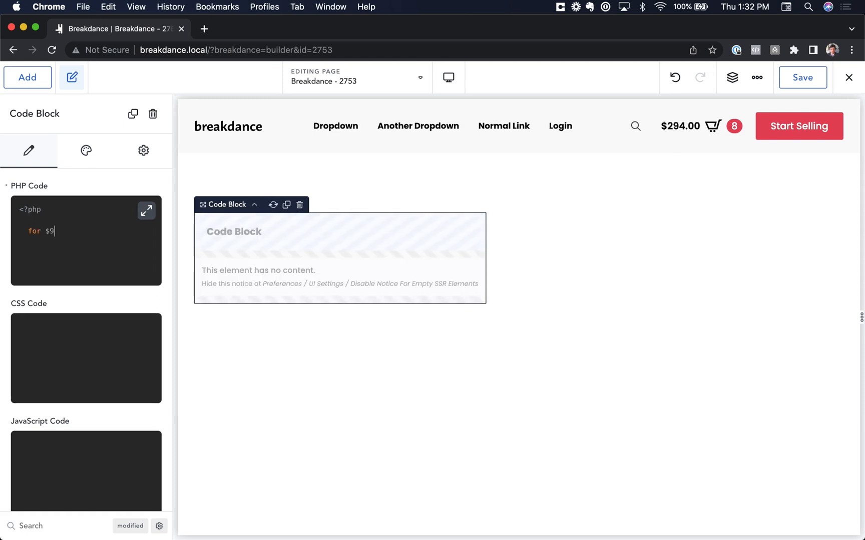
type("($i = 0; $")
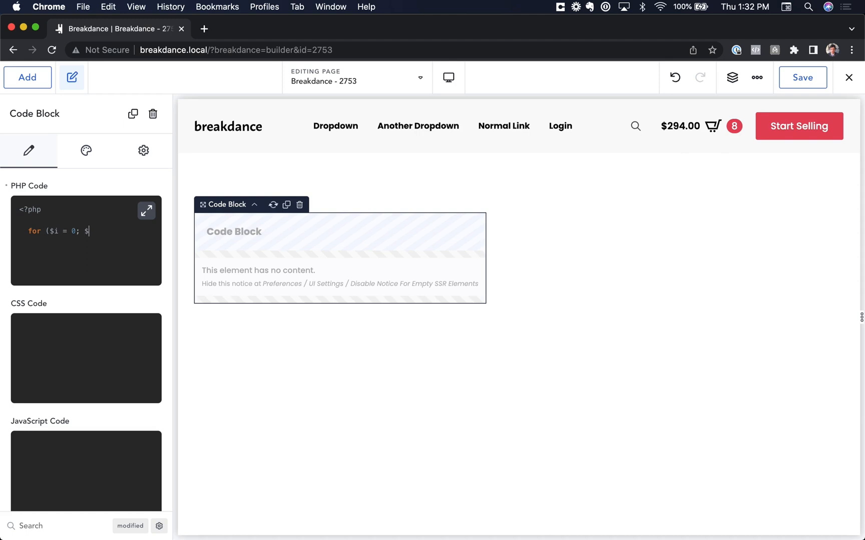
type("i<100; $")
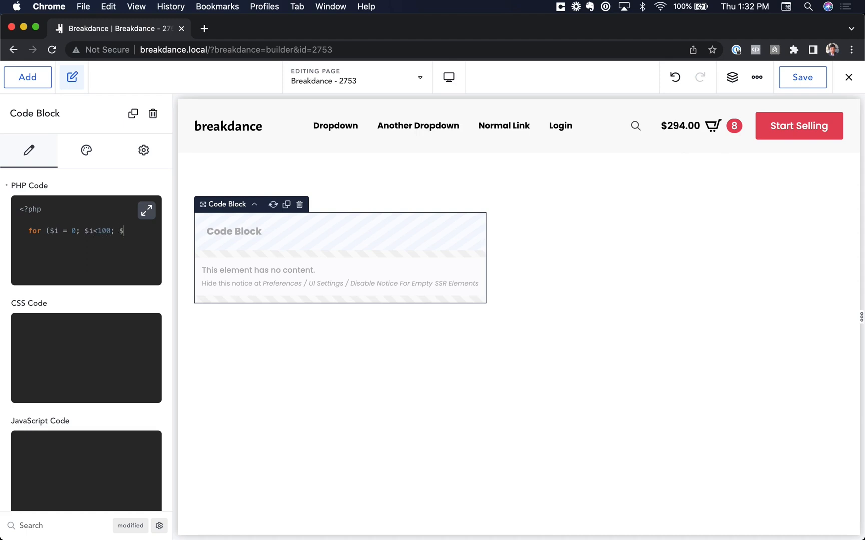
type("i++) {")
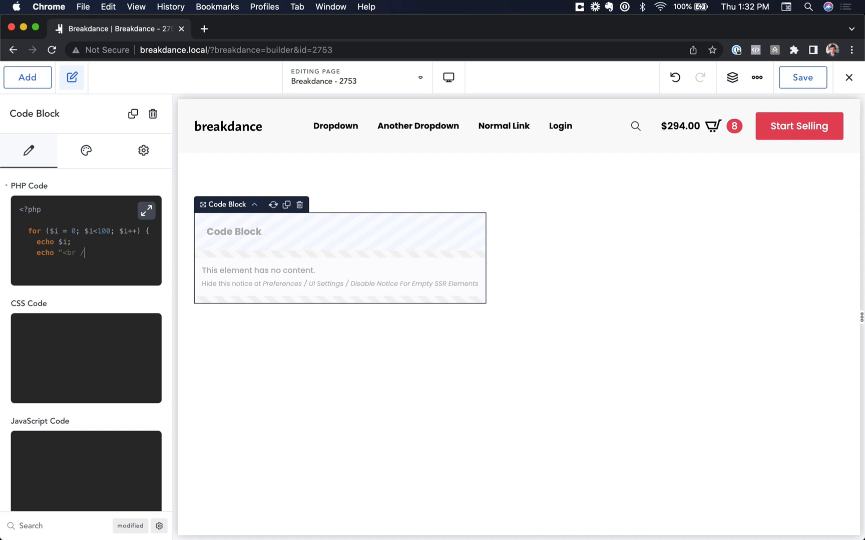
type(">\";")
type("?>")
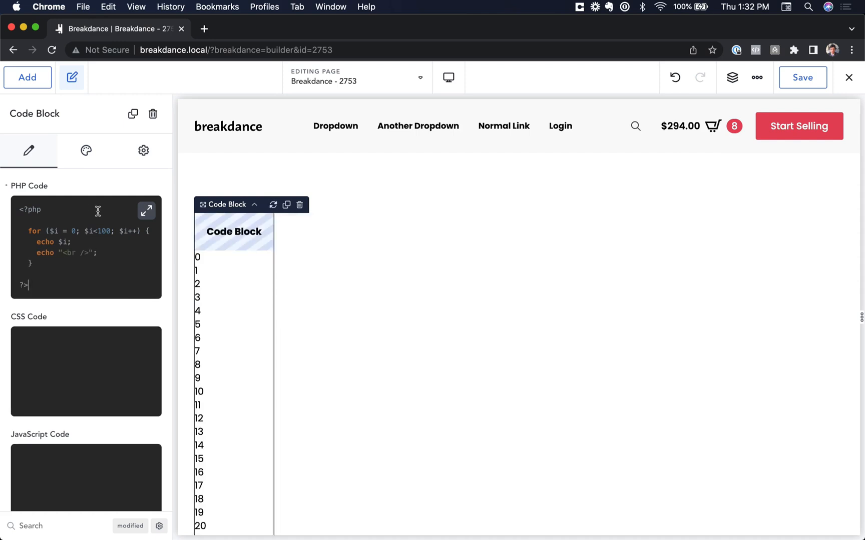
Scroll the canvas down to view the loop's output
scroll("down", 3)
type("\"")
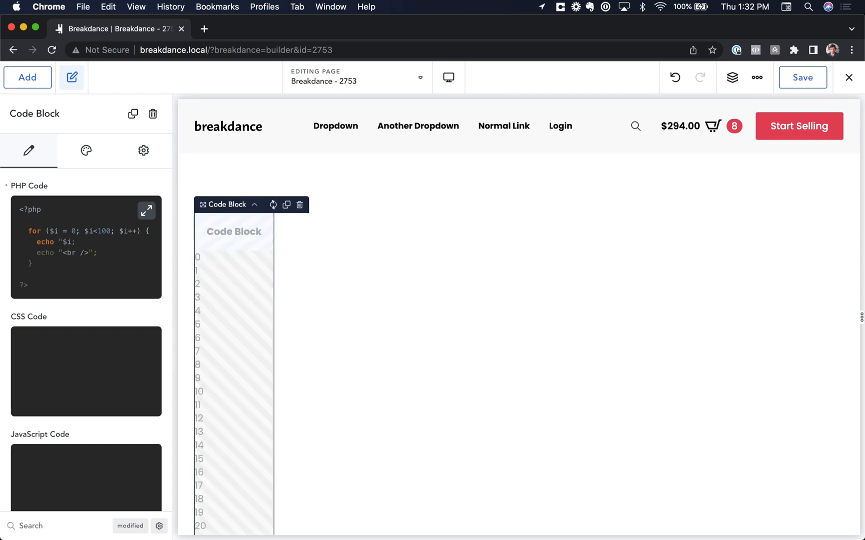
Wrap $i in b tags in the echo line, then scroll the preview
left_click(272, 205)
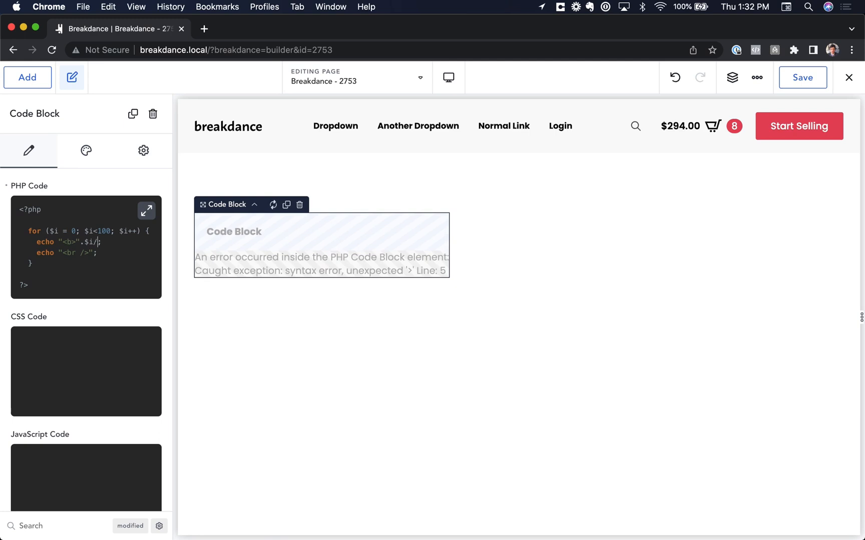
type("</b>\"")
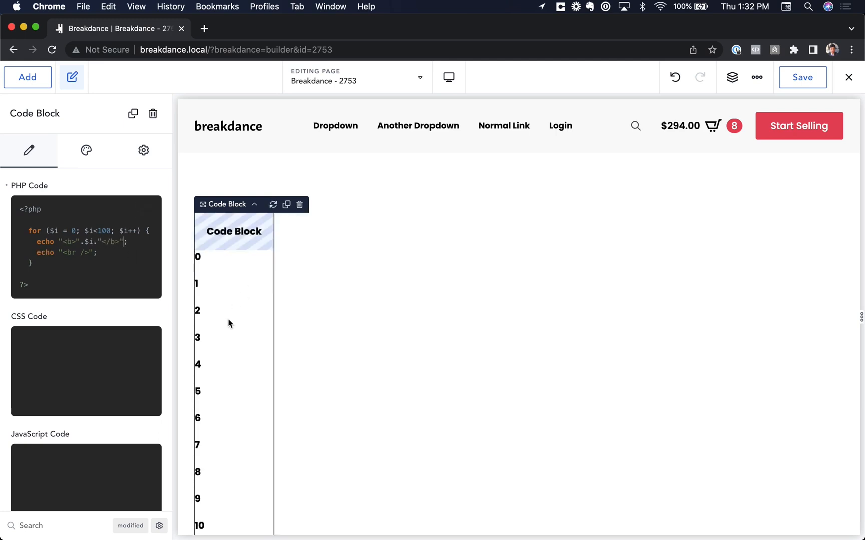
scroll("down", 3)
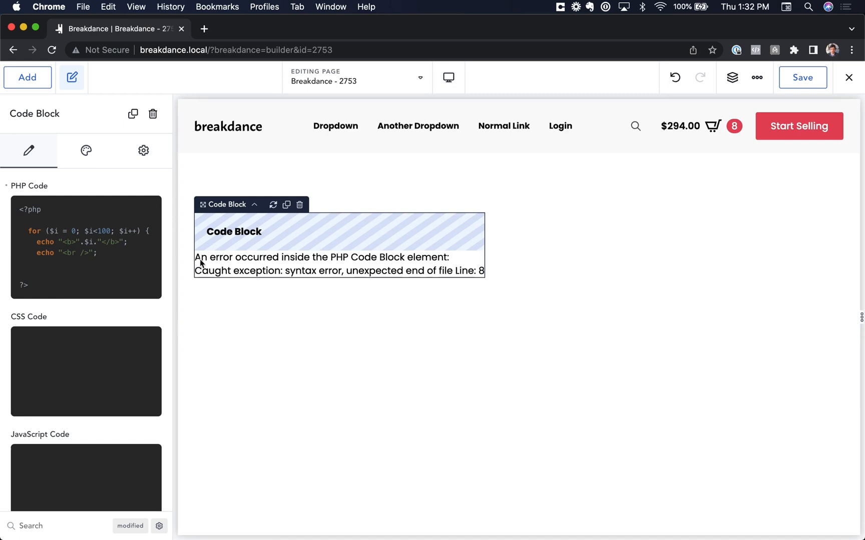
mouse_move(306, 279)
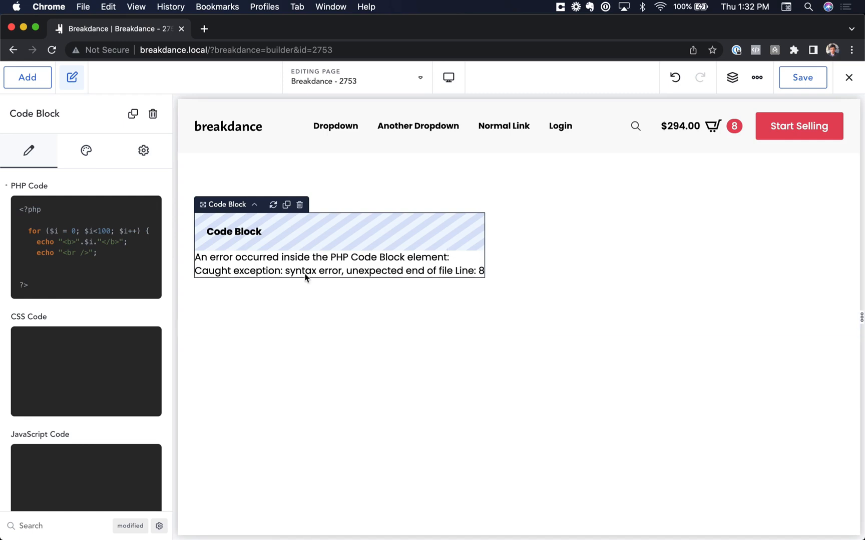
mouse_move(431, 277)
type("<b")
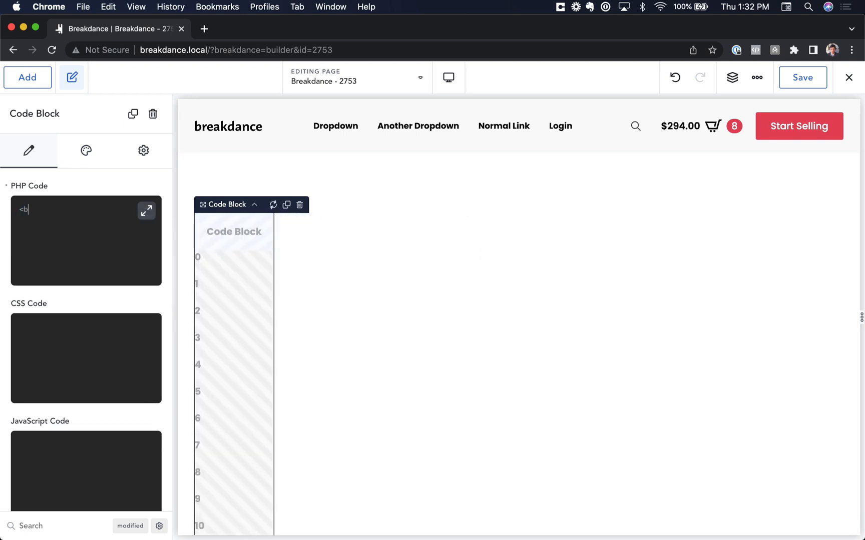
Replace the loop with the bold snippet 'asdoijasod' wrapped in b tags
type("asdoijasod</b>")
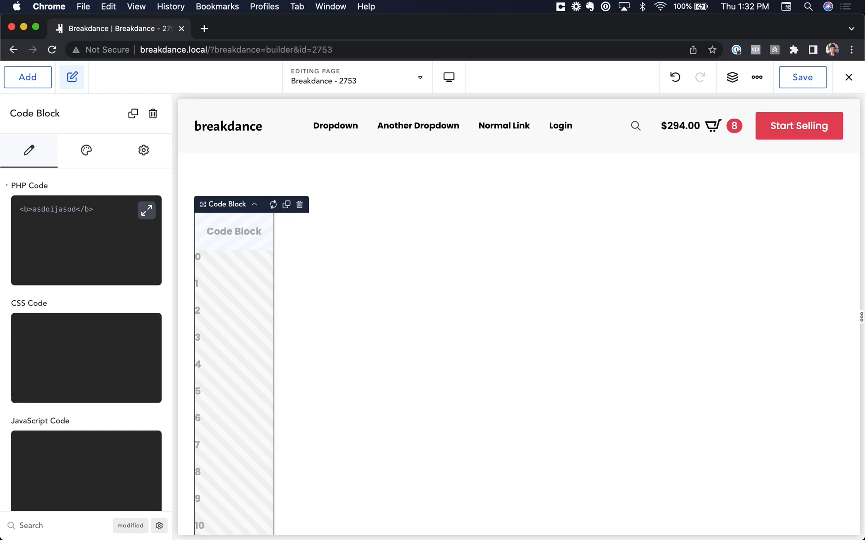